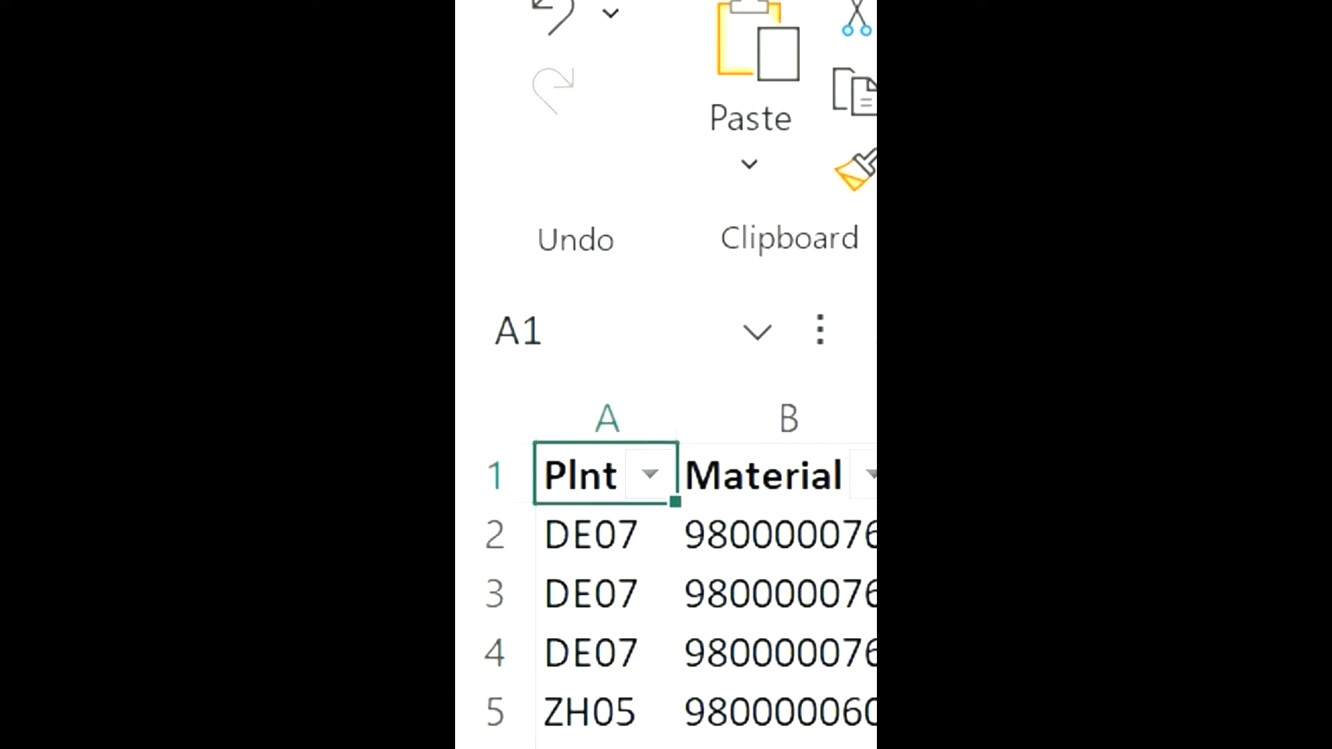
{"action": "mouse_move", "coordinate": [625, 451]}
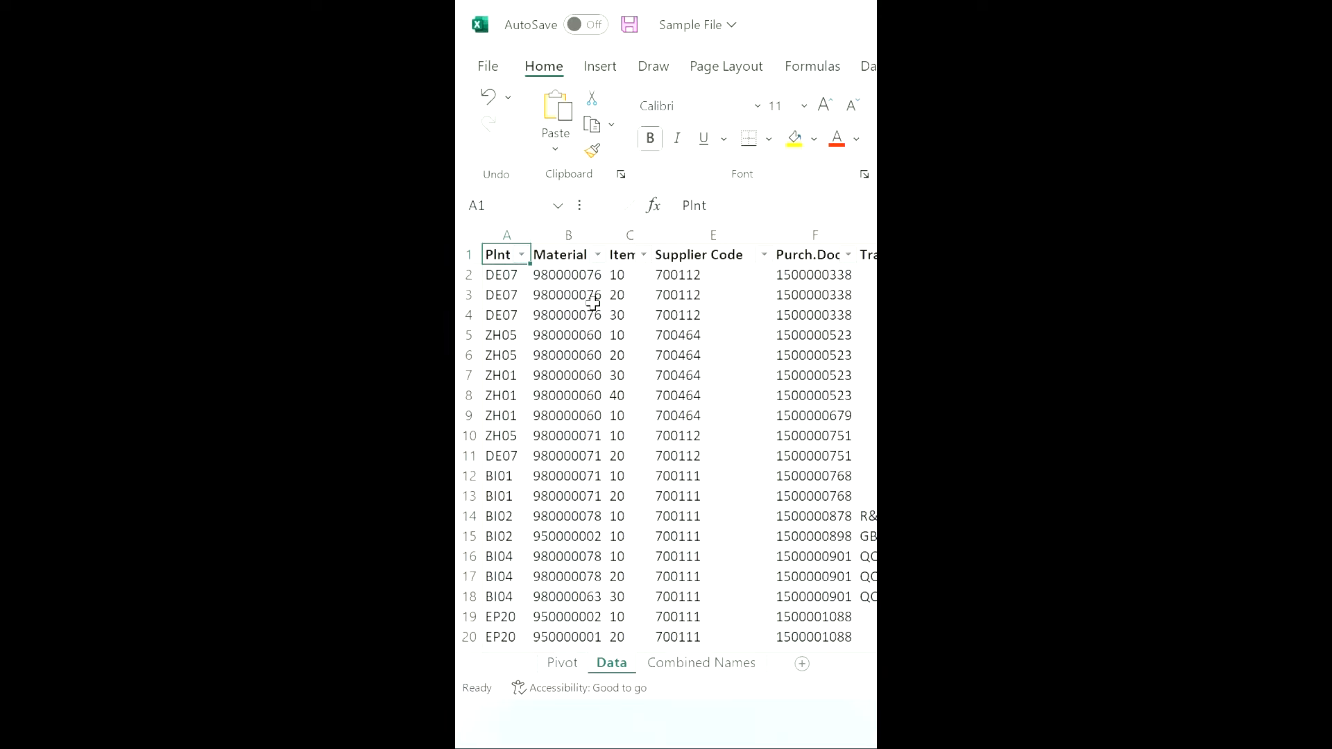
Toggle the AutoFilter off on the Data sheet header row with Ctrl+Shift+L
{"action": "key", "text": "alt"}
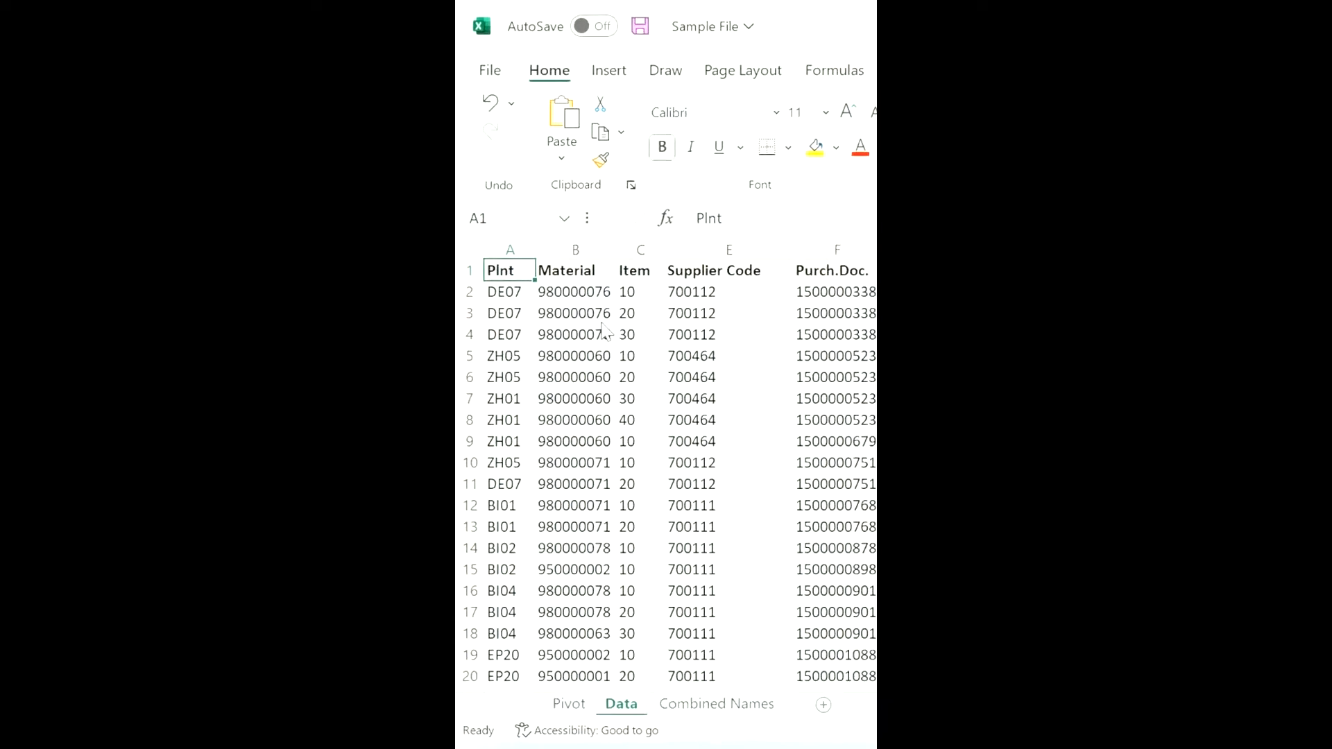
Select a cell in the data table and check the later columns' plain headers
{"action": "left_click", "coordinate": [503, 334]}
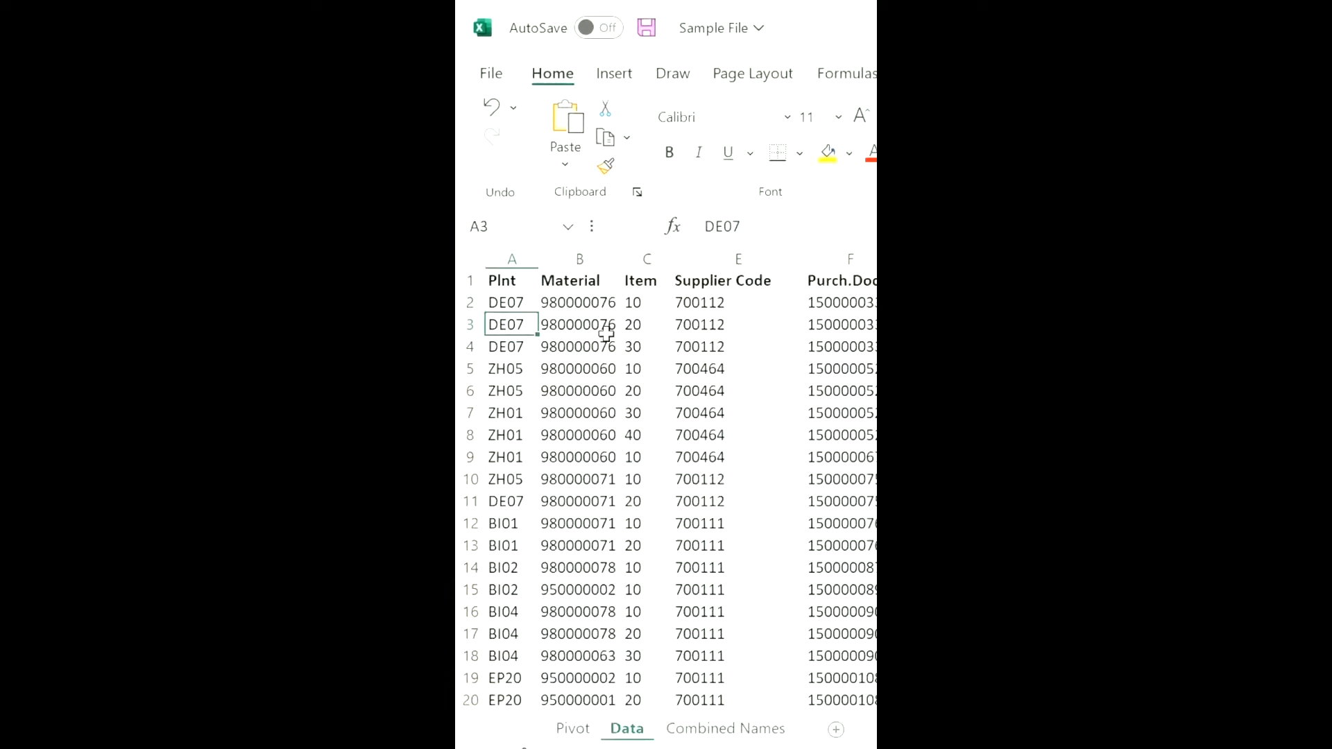
{"action": "scroll", "scroll_direction": "right", "scroll_amount": 3}
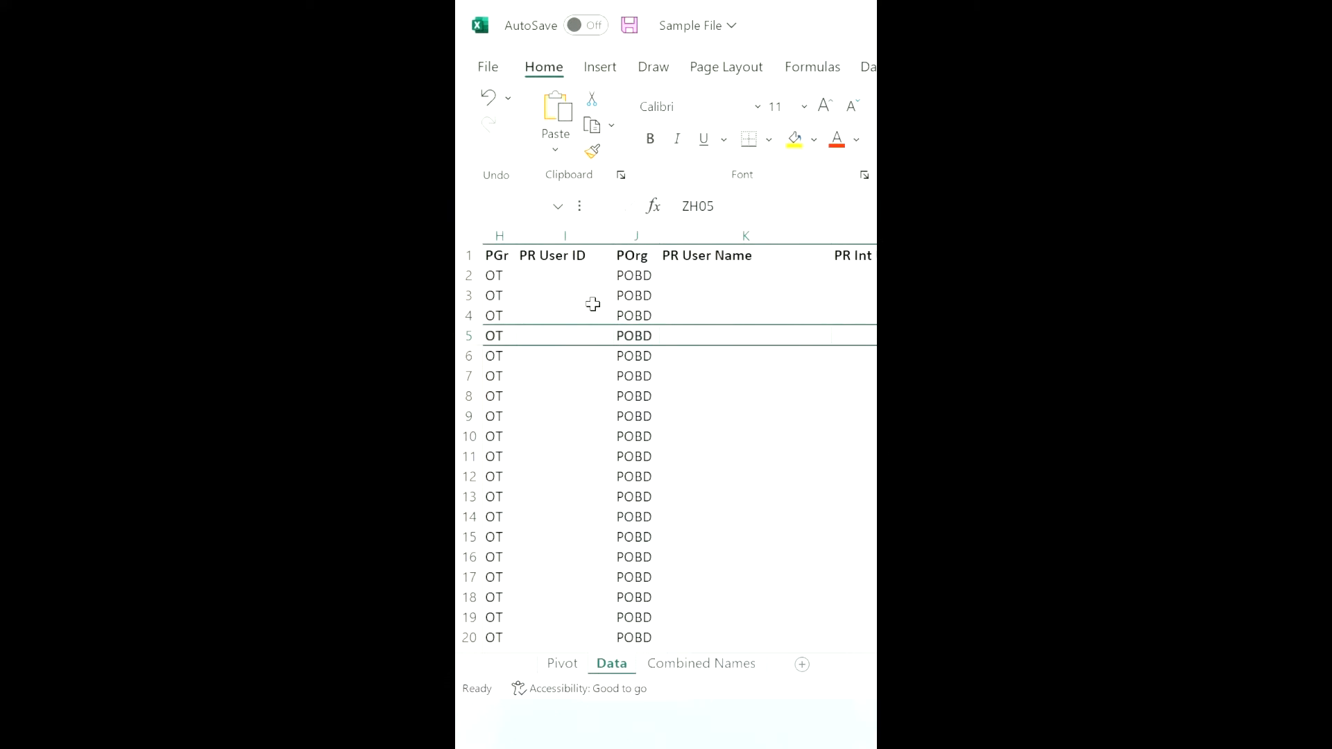
{"action": "scroll", "scroll_direction": "left", "scroll_amount": 3}
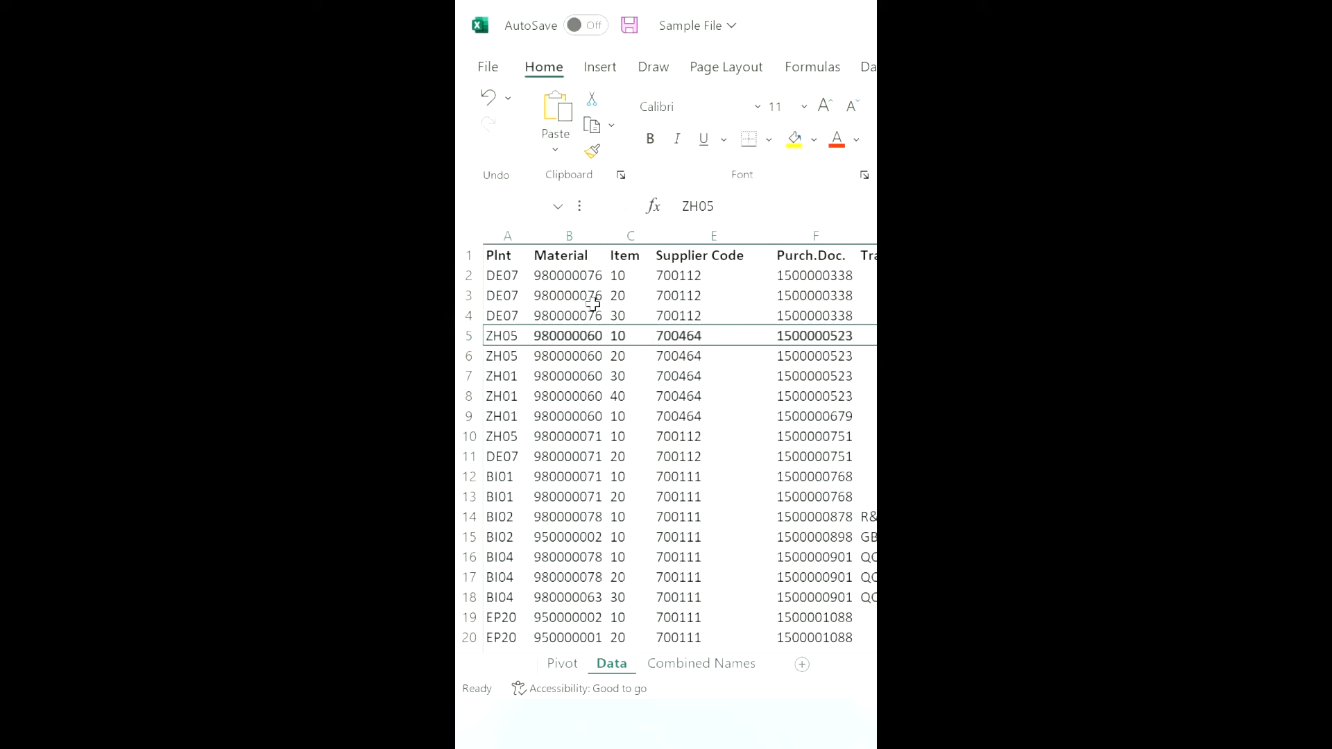